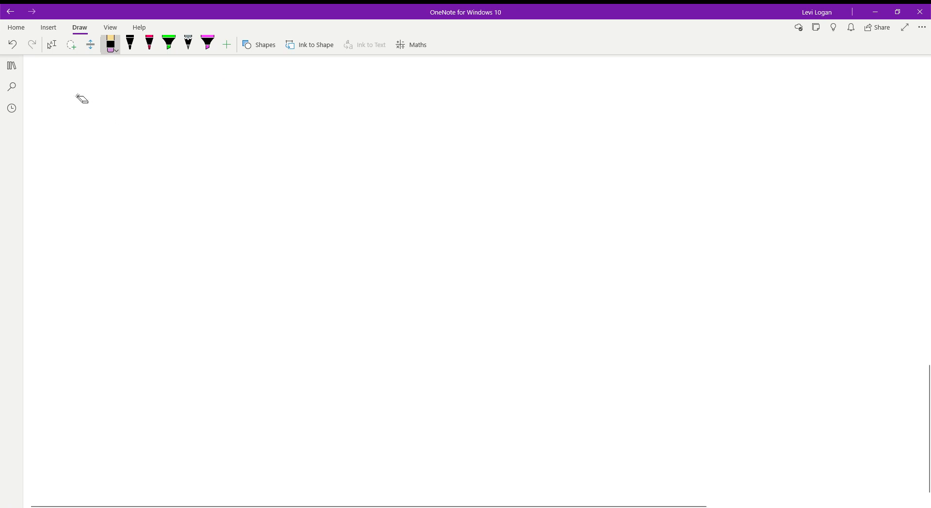
Step: With the black pen, handwrite "0.9999.... = 1" near the top centre of the page
left_click(129, 44)
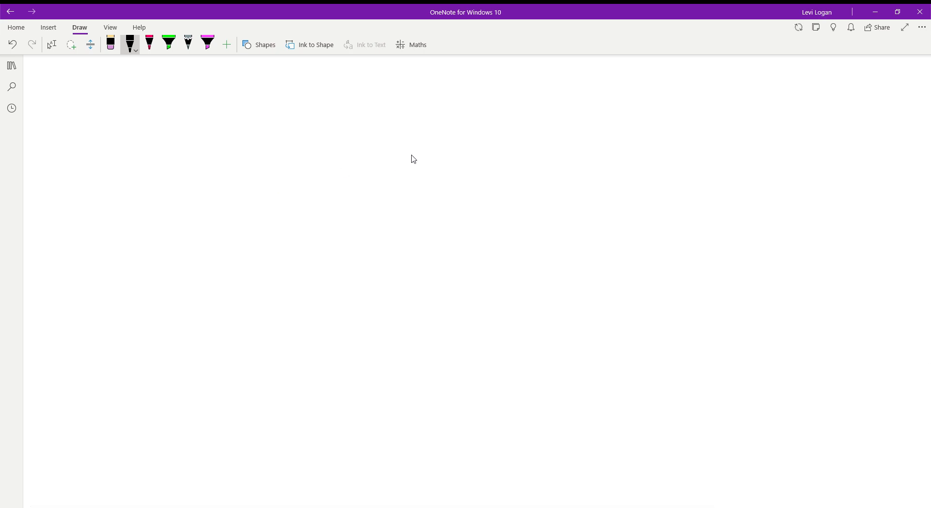
left_click_drag(382, 154, 418, 151)
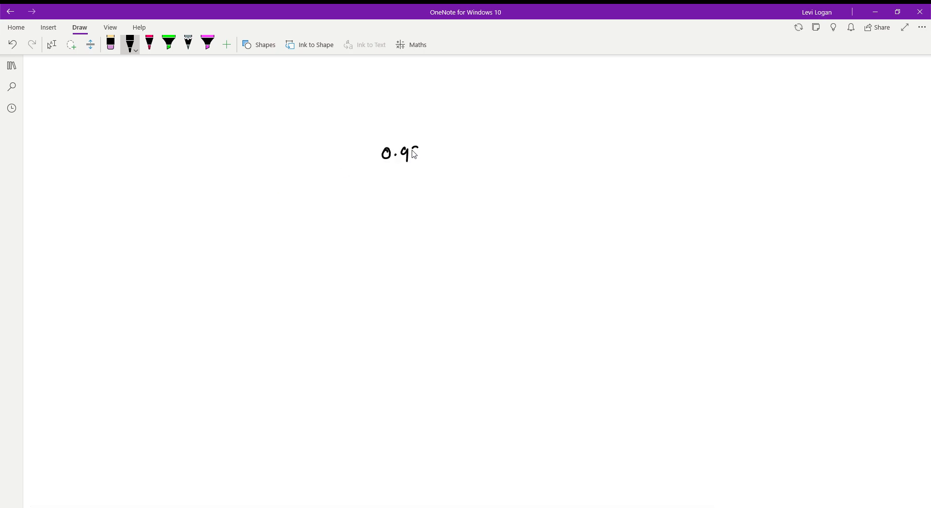
left_click_drag(416, 154, 448, 153)
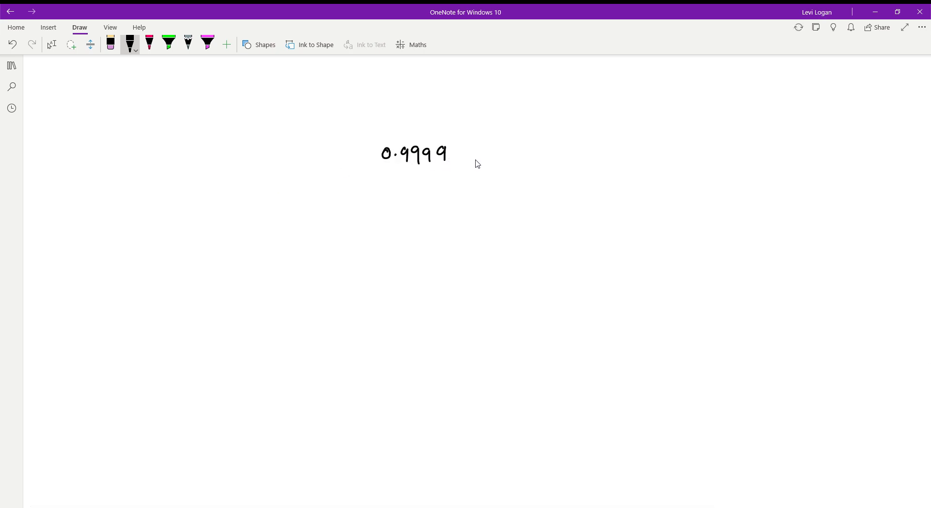
left_click_drag(472, 154, 507, 154)
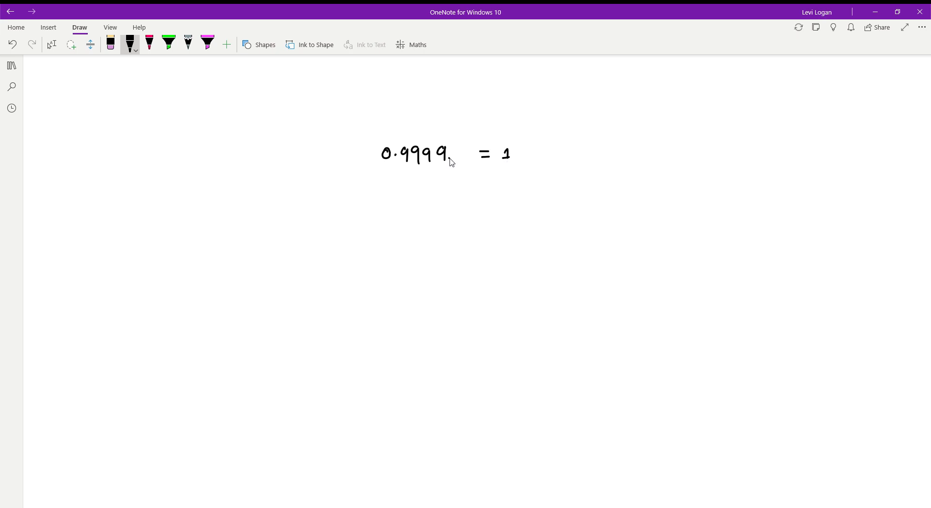
left_click_drag(454, 155, 475, 155)
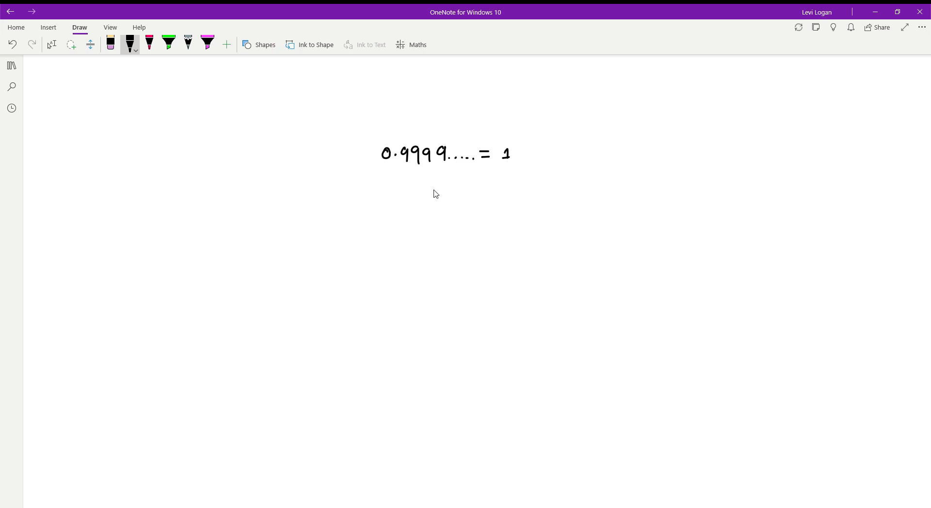
Step: Write 0.99̄ with a repeat bar on the second line and undo the stray bracket
left_click_drag(377, 212, 382, 223)
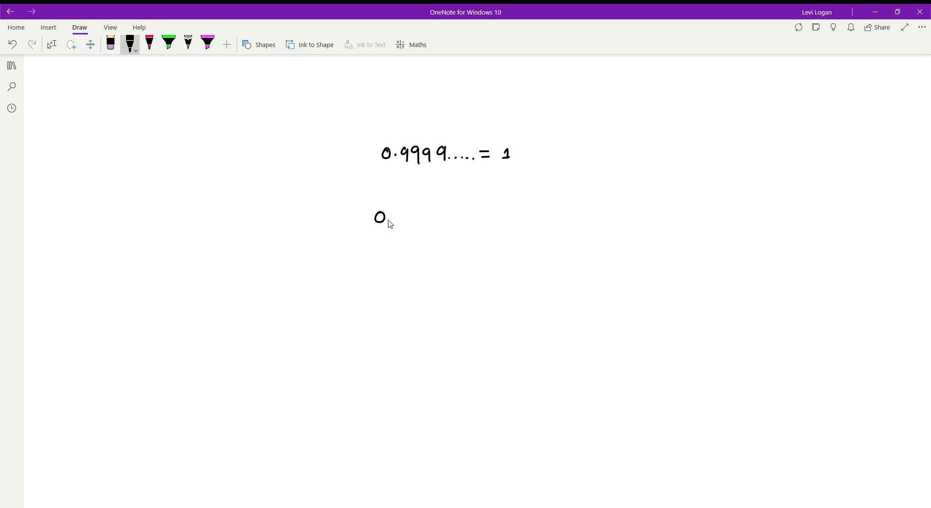
left_click_drag(389, 216, 416, 219)
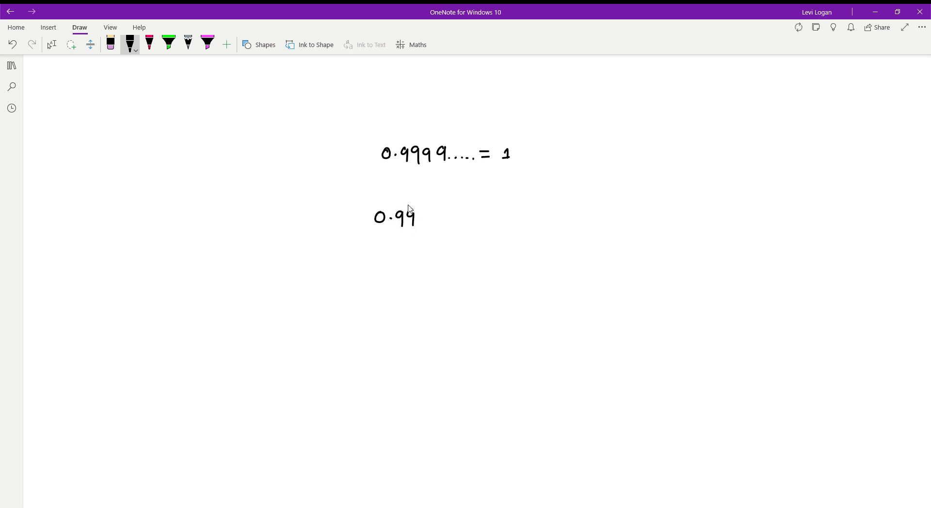
left_click_drag(406, 208, 416, 209)
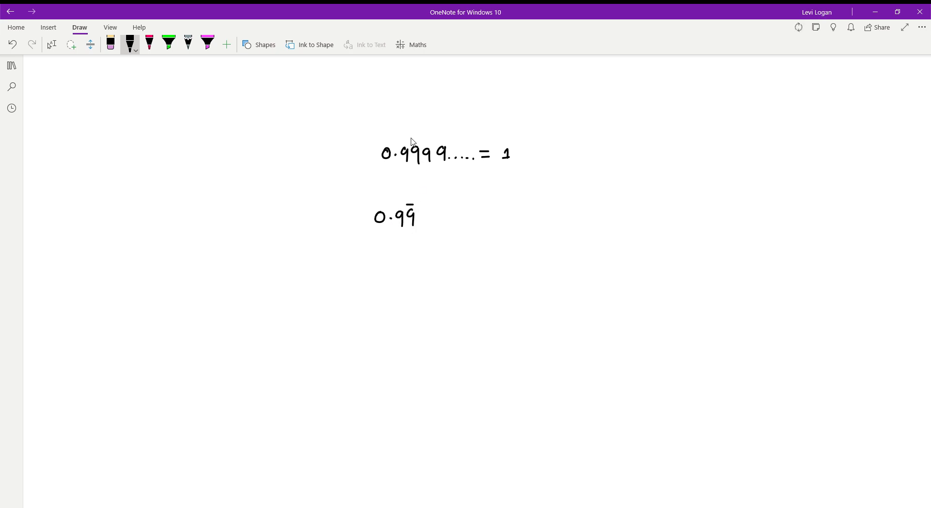
left_click_drag(409, 142, 475, 169)
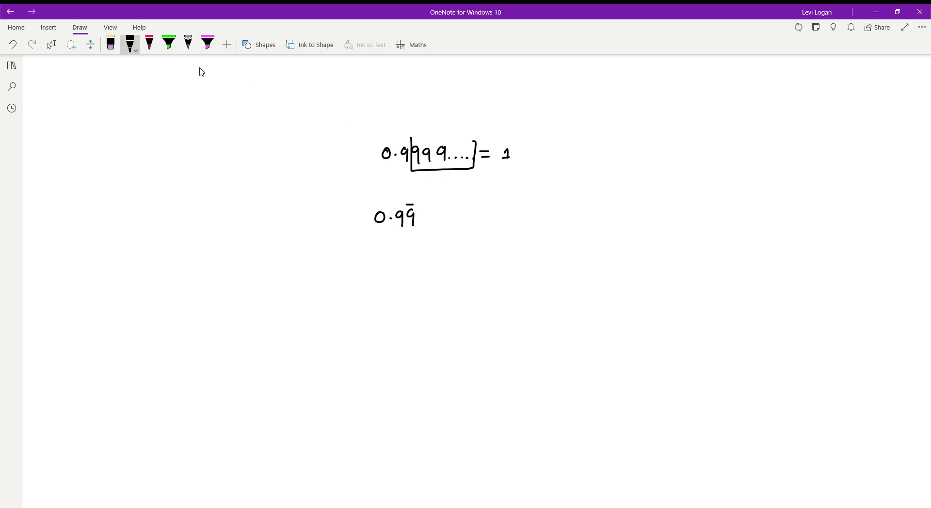
left_click(110, 44)
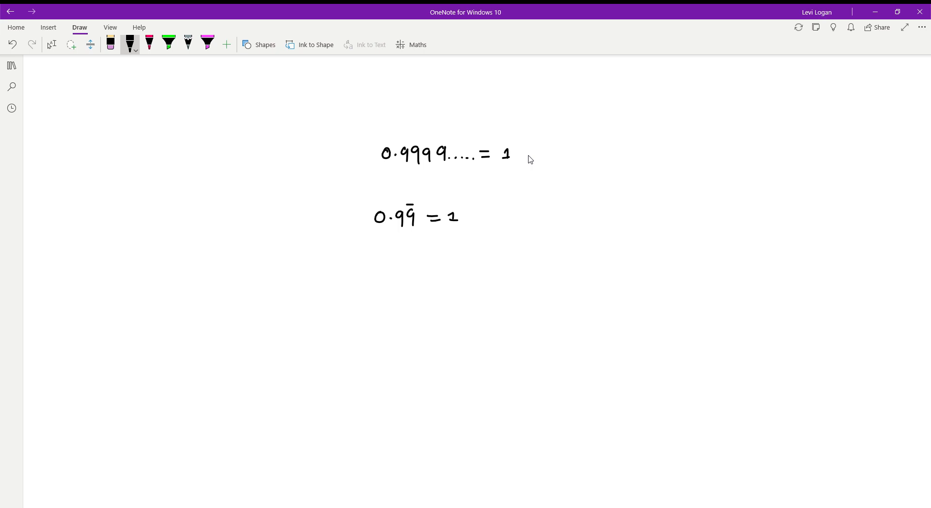
Step: Highlight the first line's trailing dots in green, then return to black ink
left_click(167, 44)
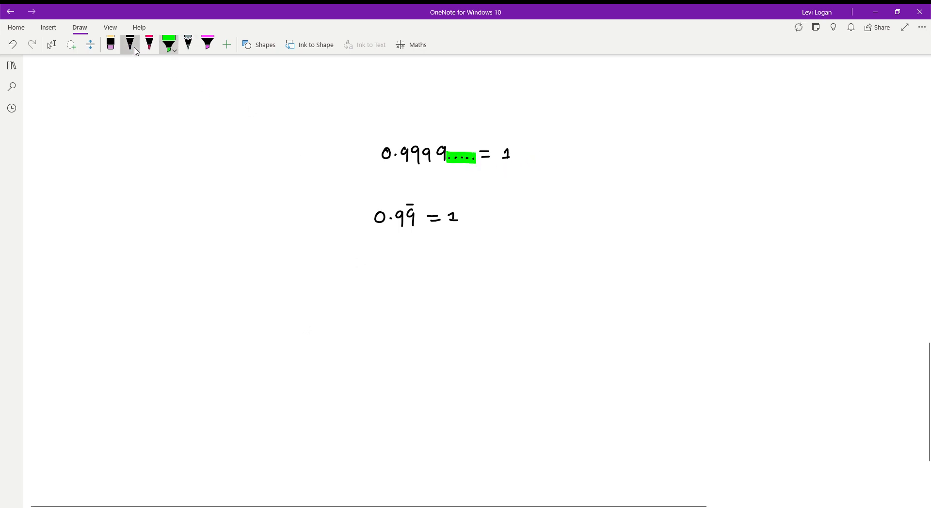
left_click(129, 43)
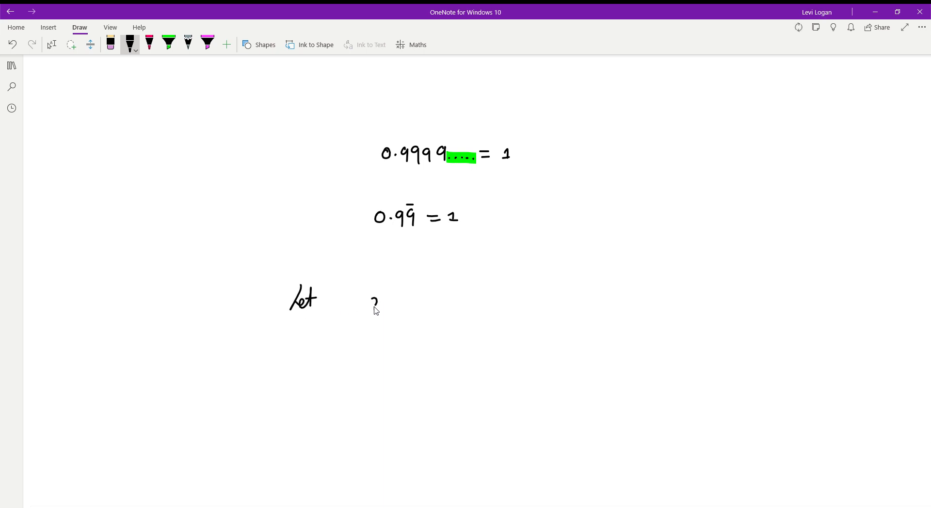
Step: Handwrite "let x = 0.999̄" and beneath it "10x = 9.99̄" in black ink
left_click_drag(372, 299, 425, 303)
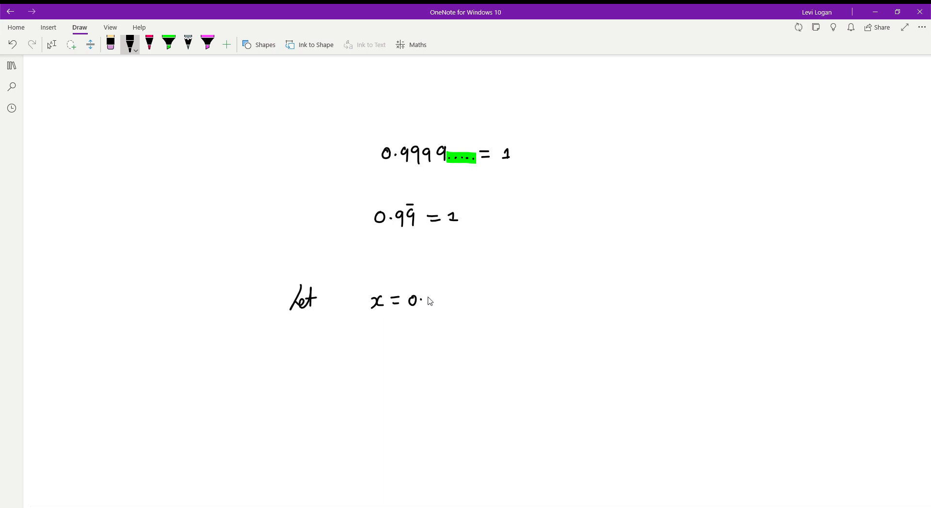
left_click_drag(420, 303, 445, 299)
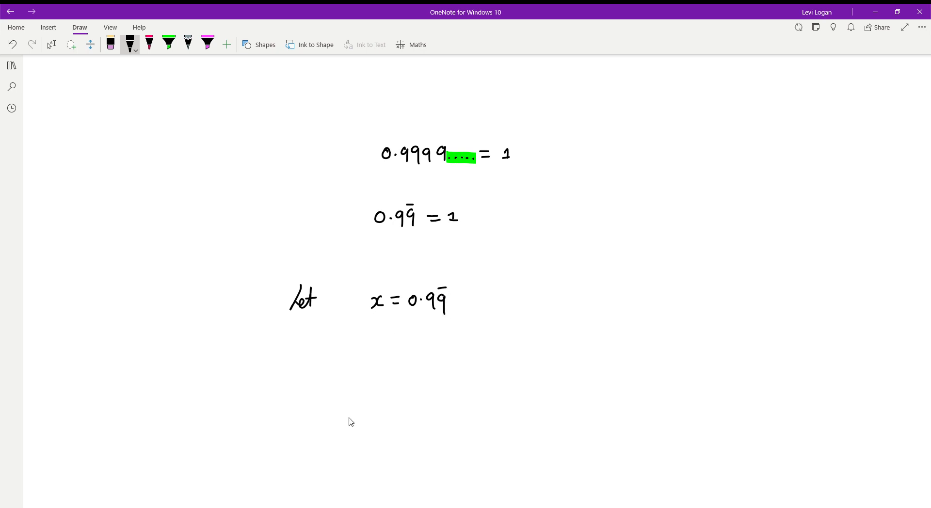
mouse_move(379, 354)
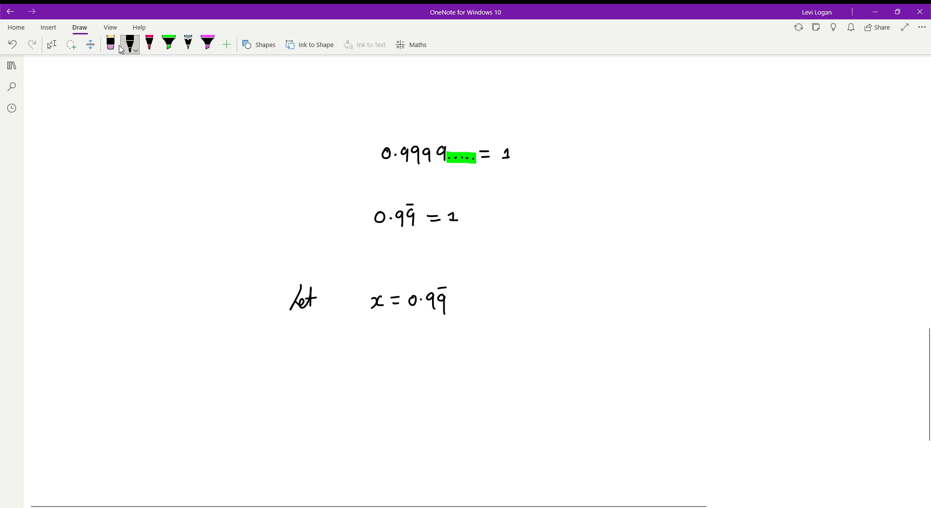
left_click(109, 42)
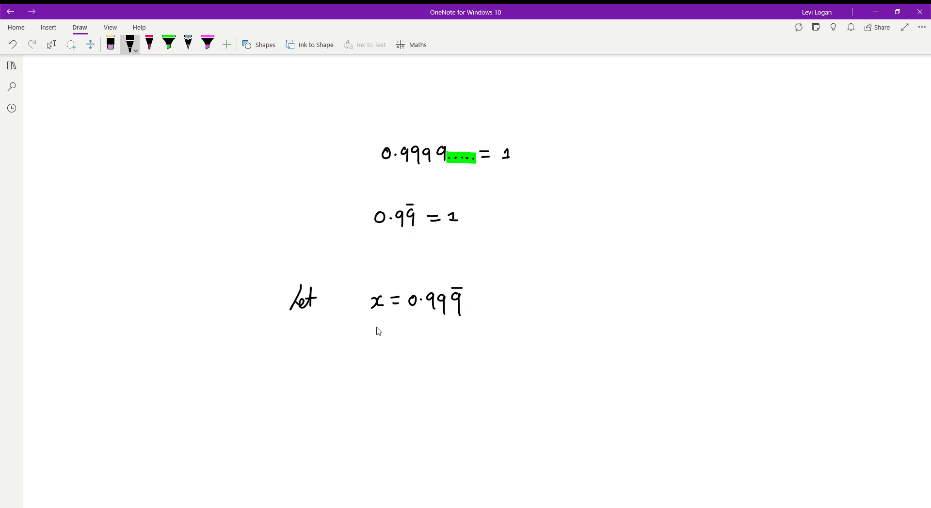
left_click_drag(355, 347, 380, 350)
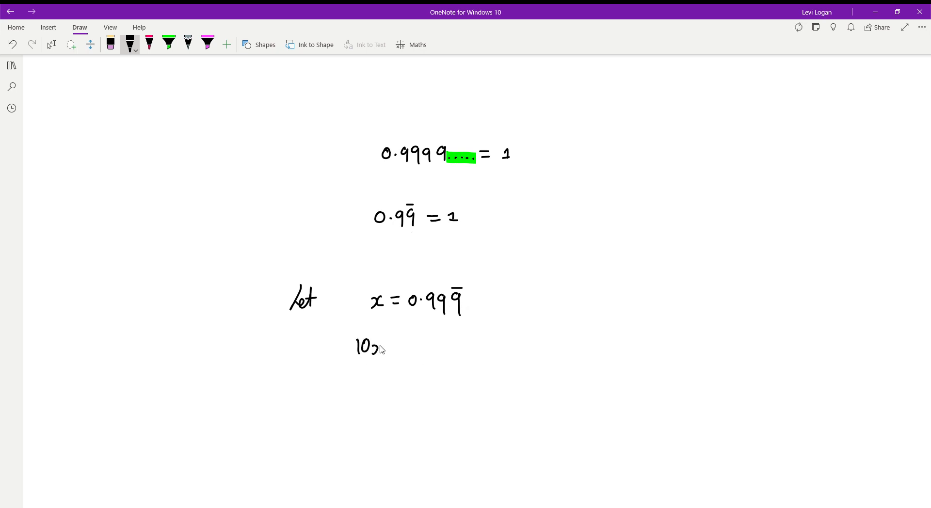
left_click_drag(374, 347, 439, 347)
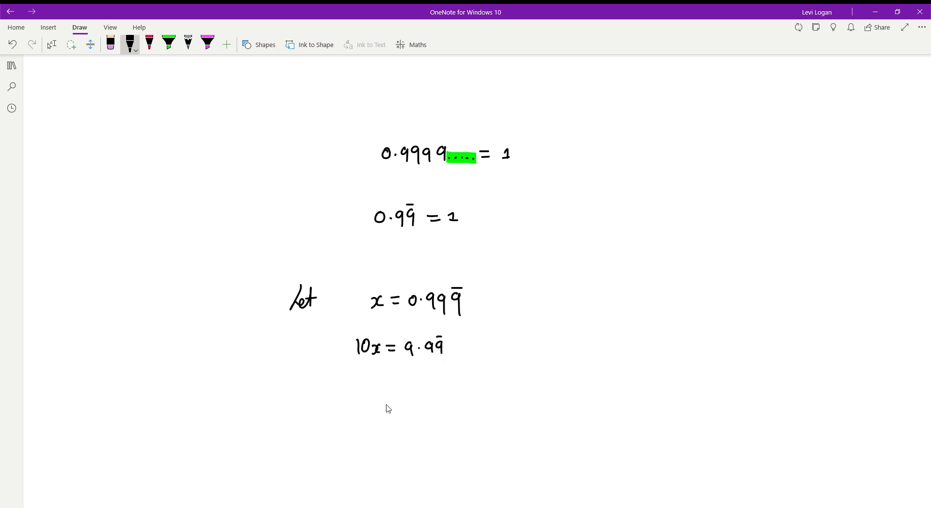
mouse_move(375, 389)
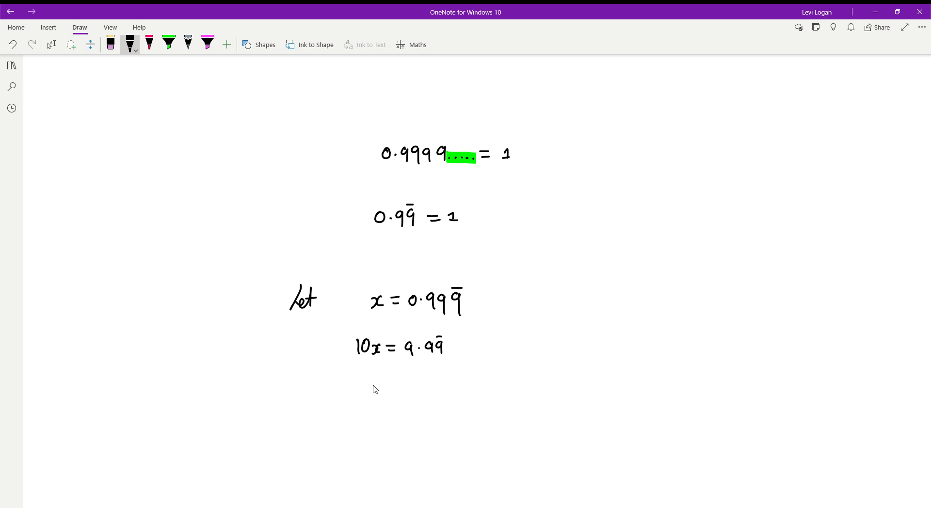
Step: Write −x under both sides leaving 9, highlight 0.999̄ pink, and write 9.99̄ to the right
left_click_drag(358, 377, 383, 380)
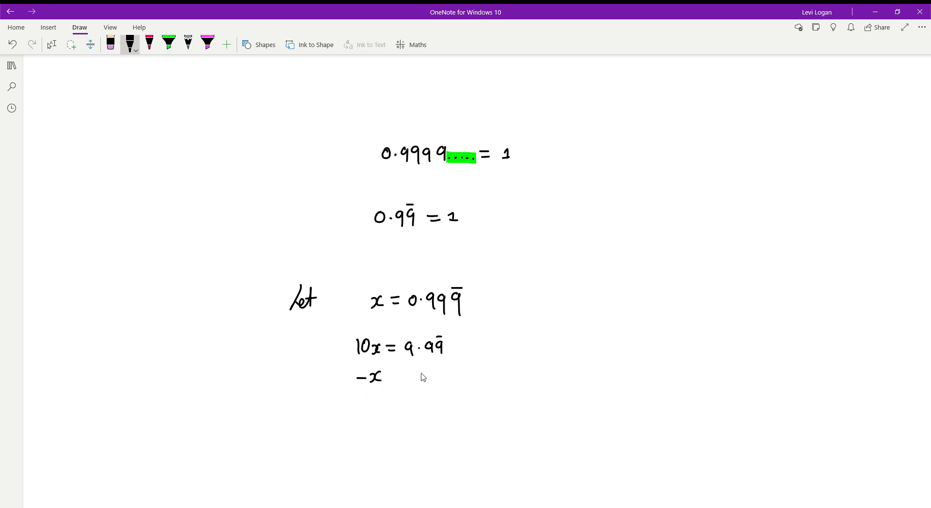
left_click_drag(416, 372, 433, 377)
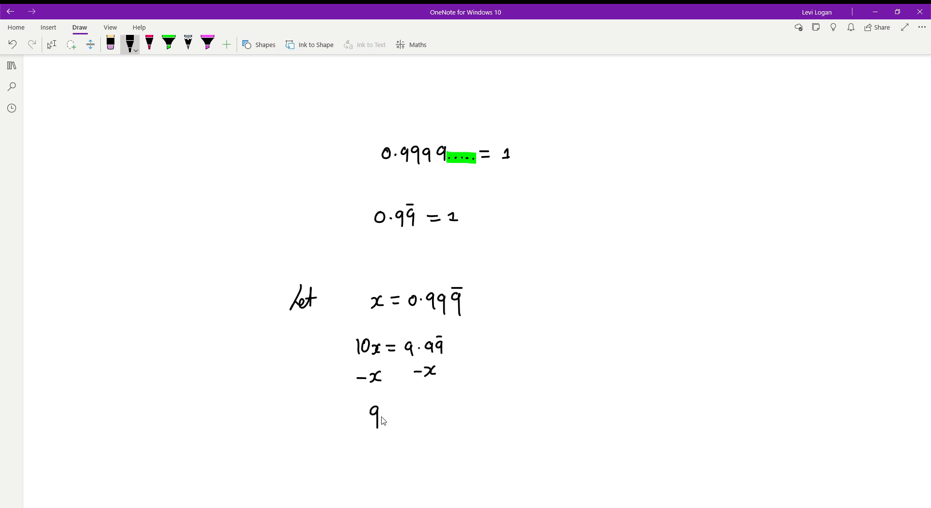
left_click(207, 43)
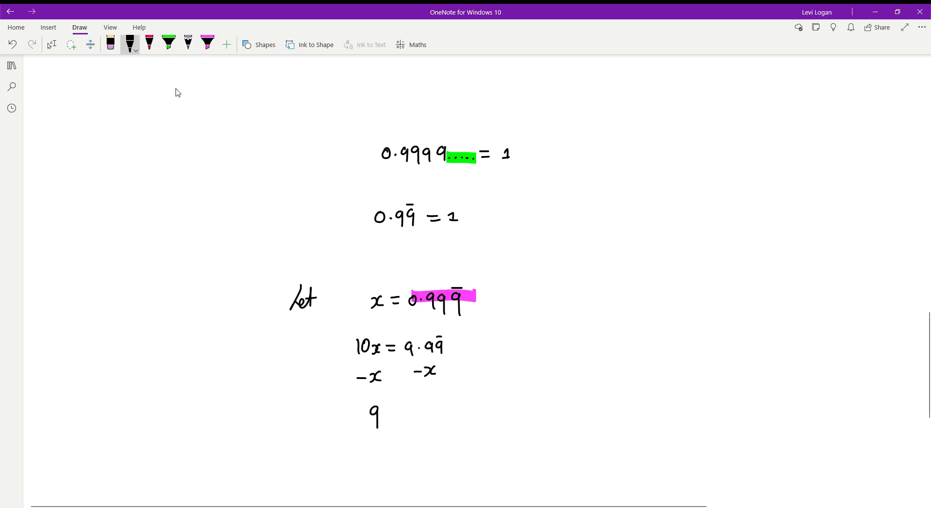
left_click_drag(579, 332, 599, 350)
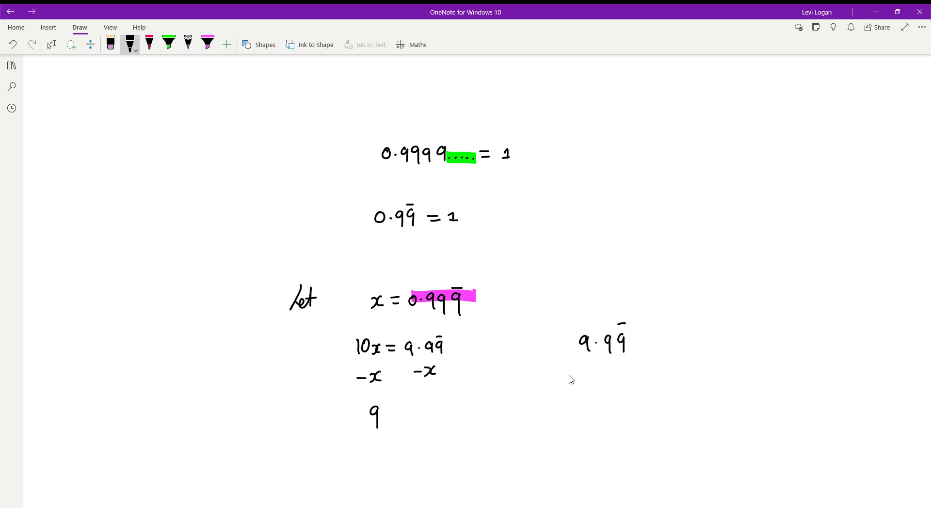
Step: Write −0.99̄ under 9.99̄, cross out the repeating nines to leave 9, completing 9x = 9
left_click_drag(571, 374, 599, 374)
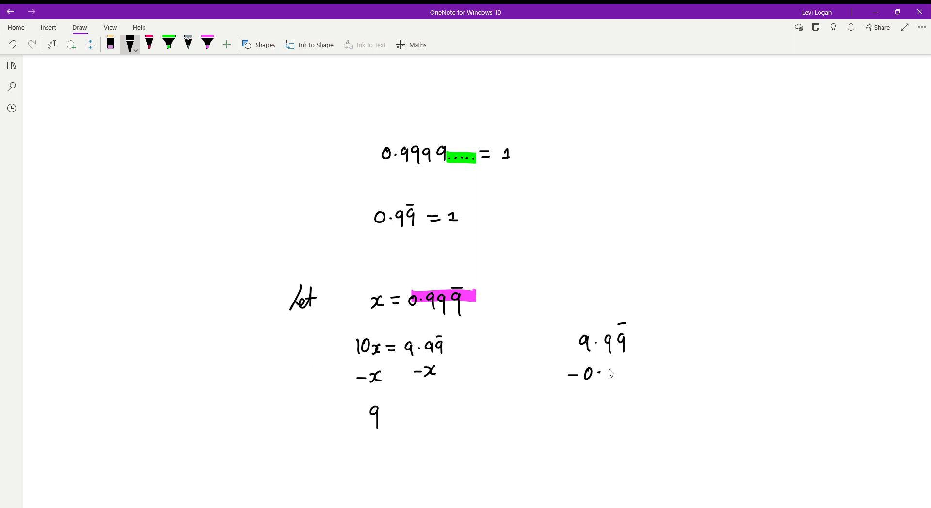
left_click_drag(605, 374, 632, 374)
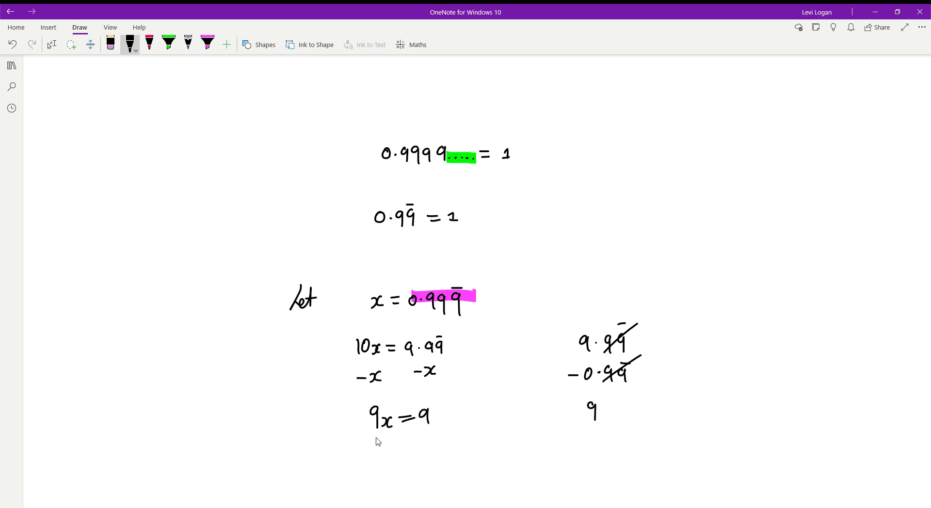
Step: Write /9 under both sides giving x = 1, highlight x pink, and add 1 = 0.99̄ aside
left_click_drag(368, 421, 442, 451)
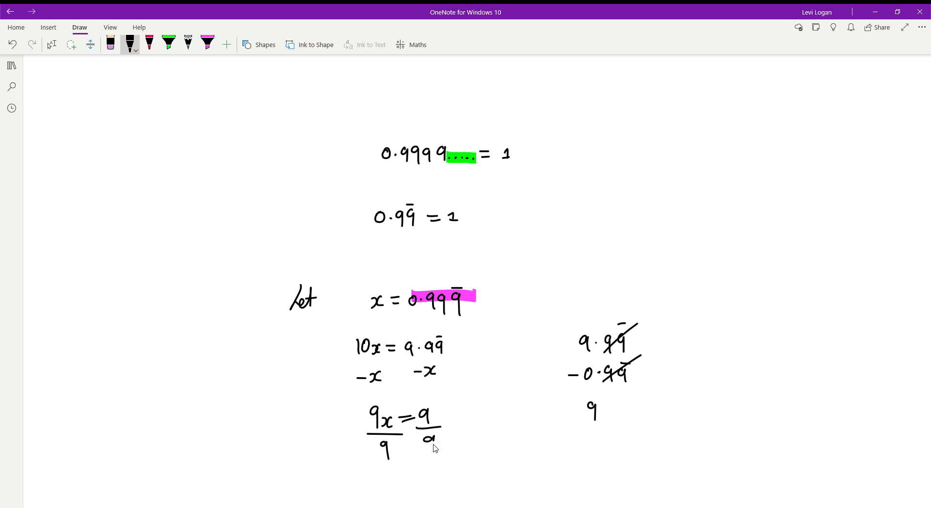
left_click_drag(456, 465, 496, 465)
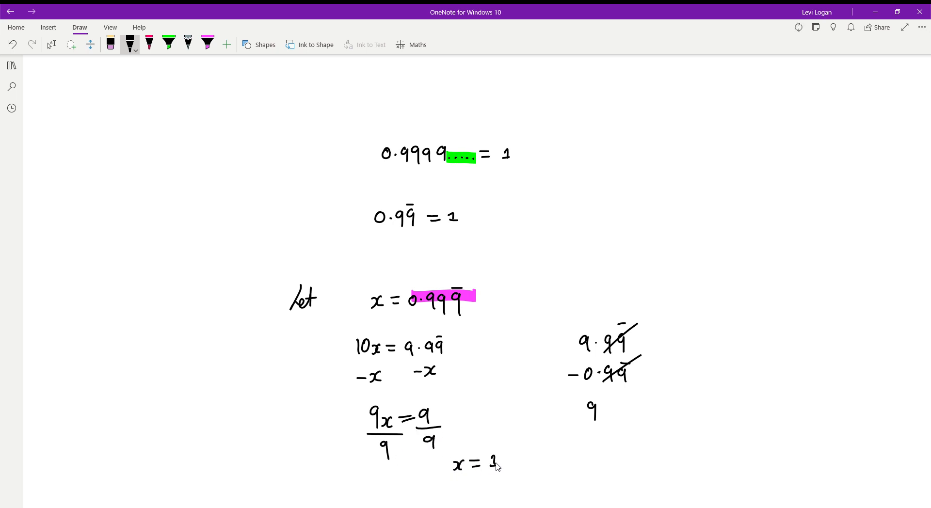
left_click(208, 44)
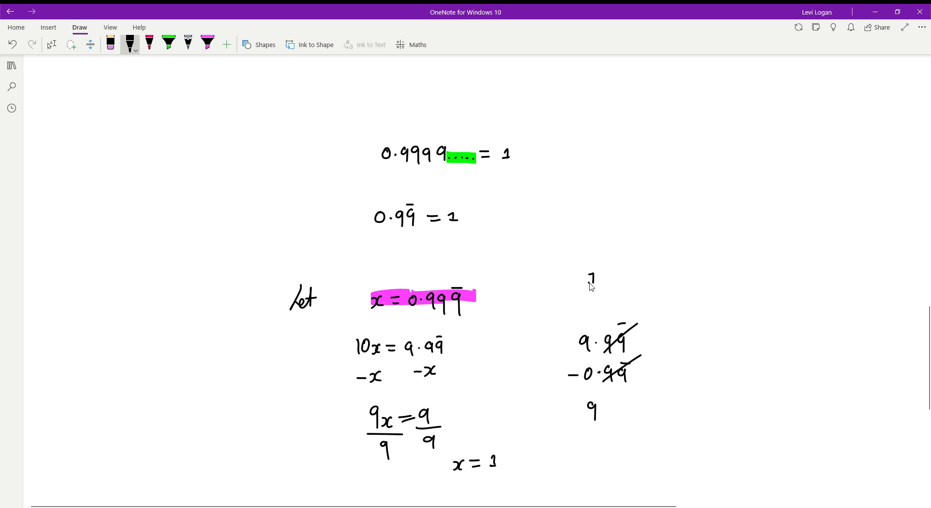
left_click_drag(584, 276, 665, 276)
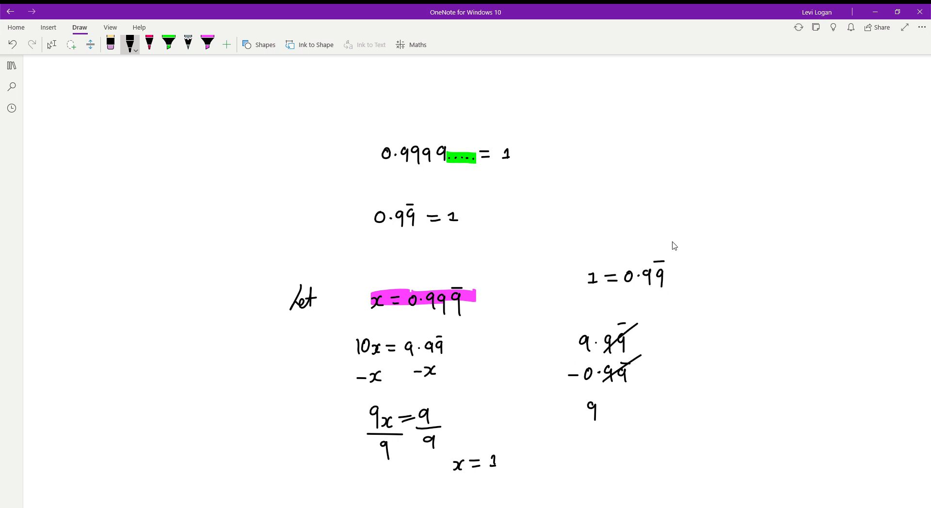
mouse_move(659, 272)
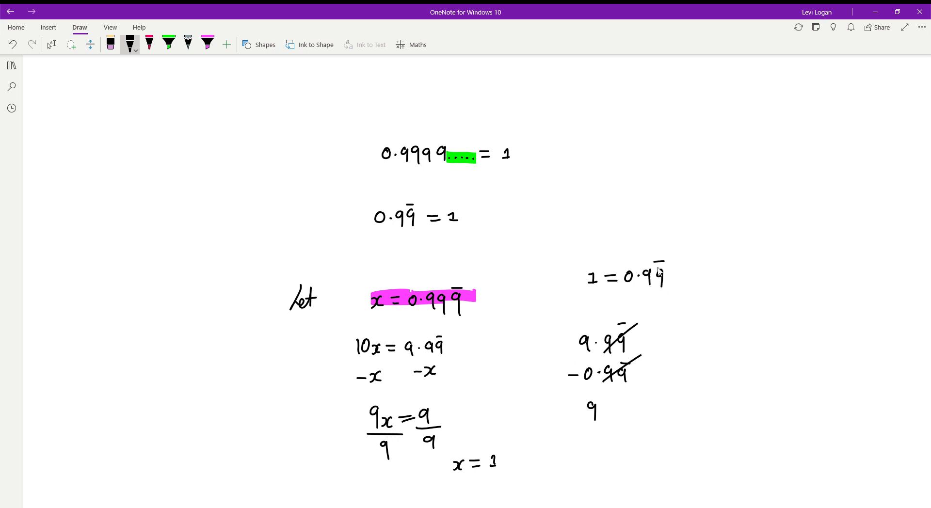